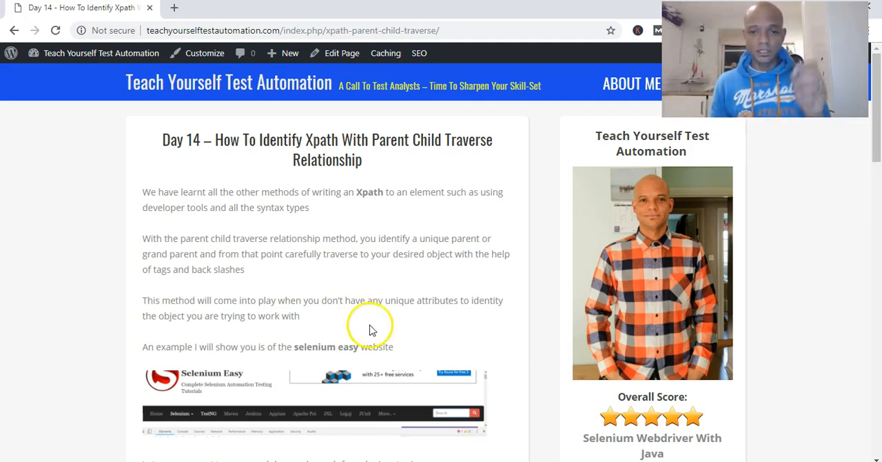
mouse_move(309, 295)
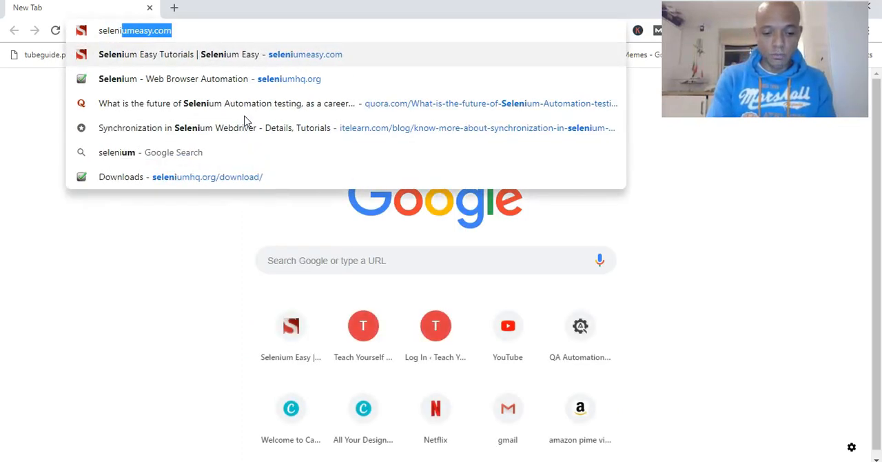
Step: Search 'selenium easy' in a new Chrome tab and open seleniumeasy.com
text(selenium easy)
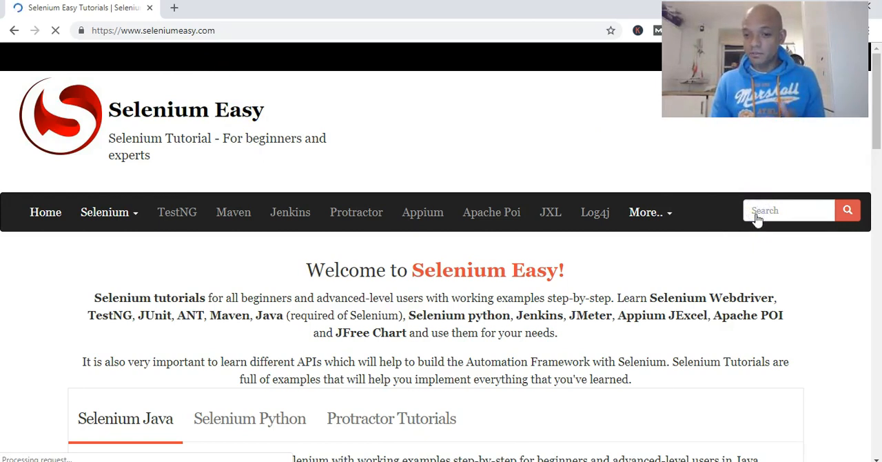
Step: Inspect the Selenium Easy search box's input element in DevTools
click(789, 210)
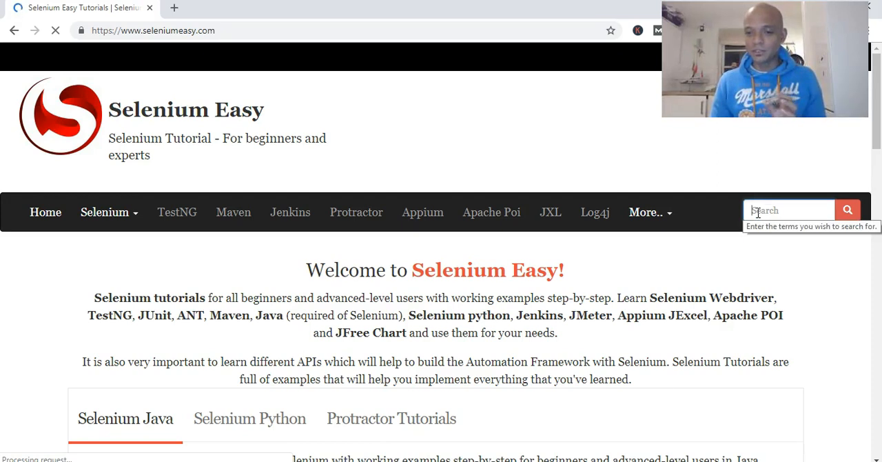
right_click(789, 210)
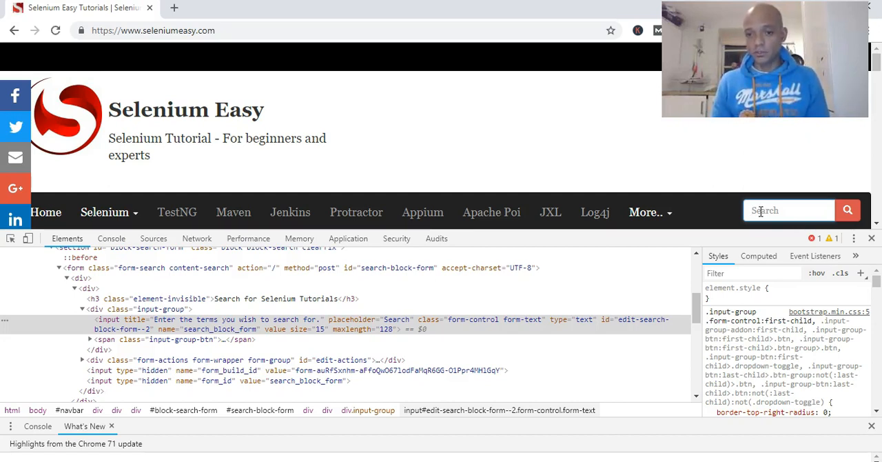
mouse_move(762, 210)
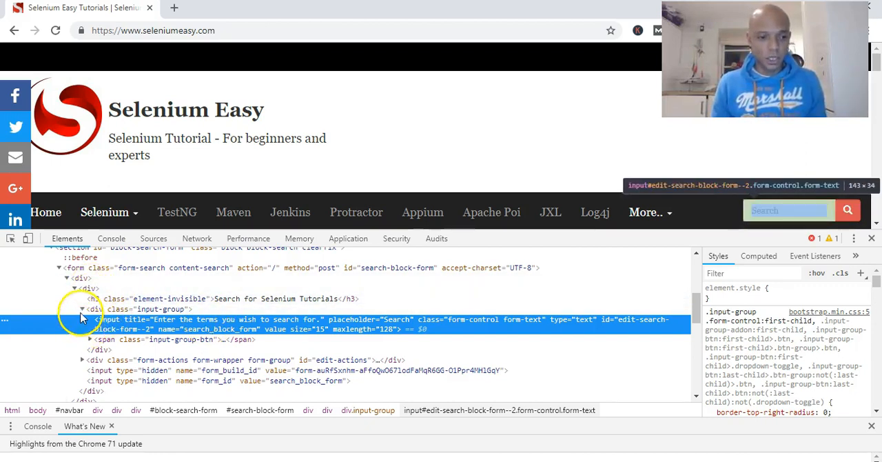
Step: Collapse and re-expand the input-group and wrapping div nodes, then reselect the search input
click(82, 309)
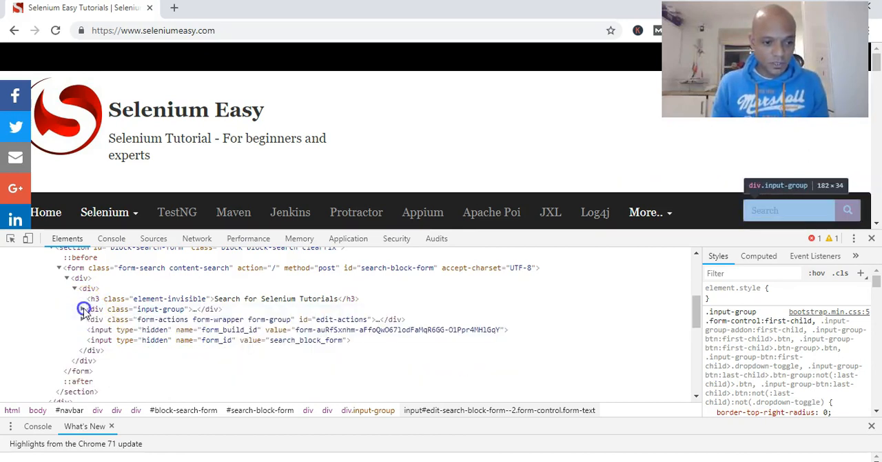
click(75, 309)
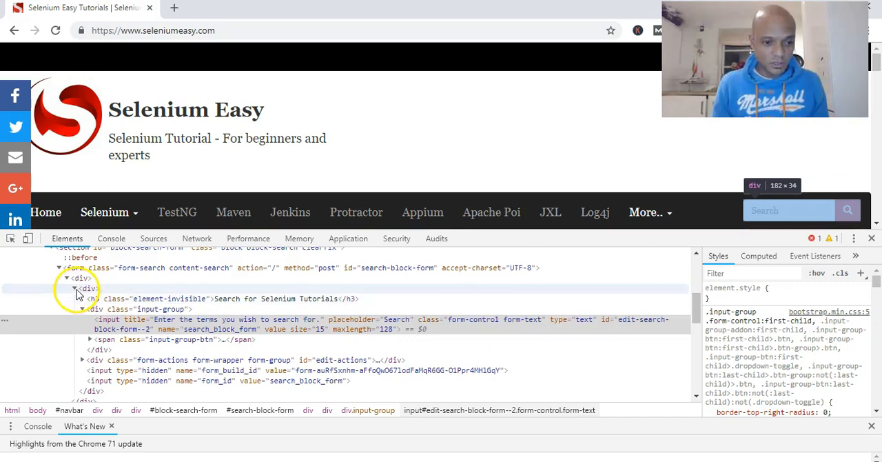
click(75, 289)
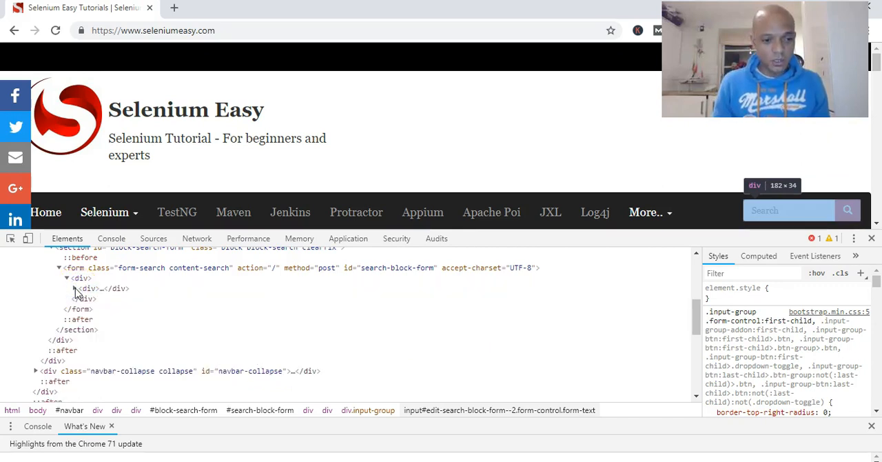
click(75, 288)
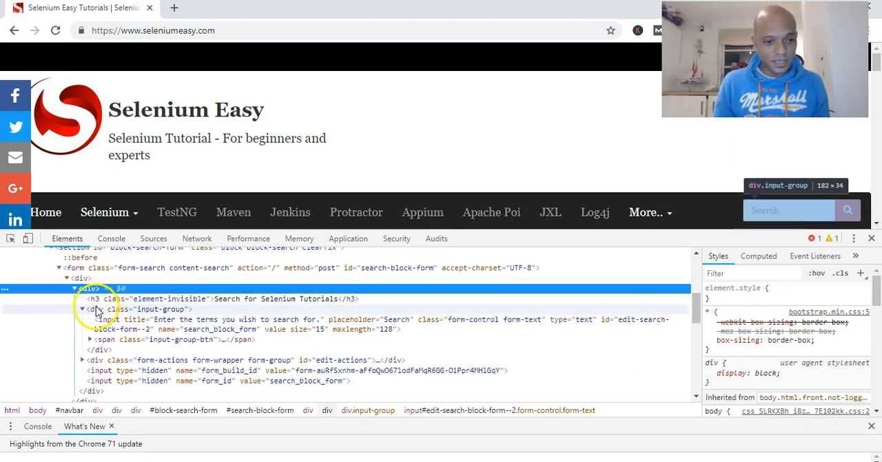
click(89, 288)
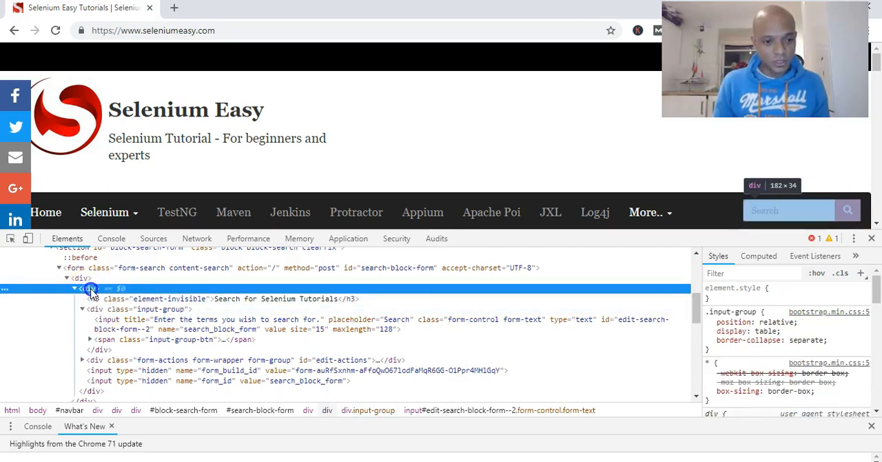
click(107, 309)
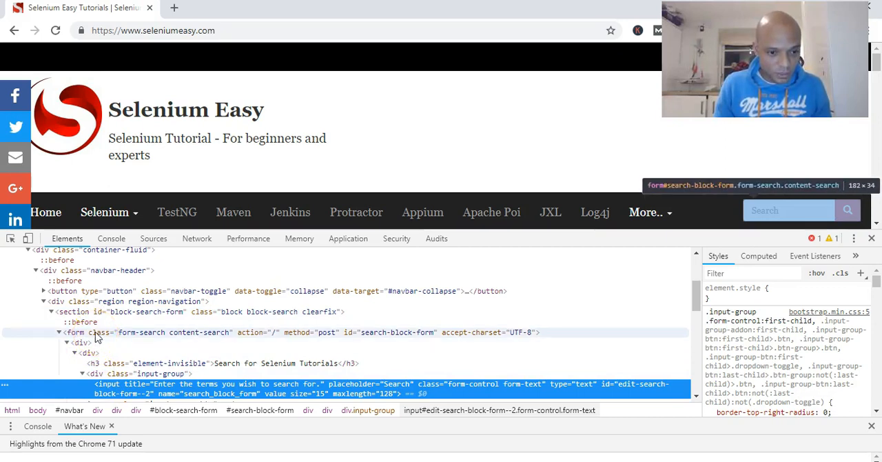
click(137, 384)
text(//)
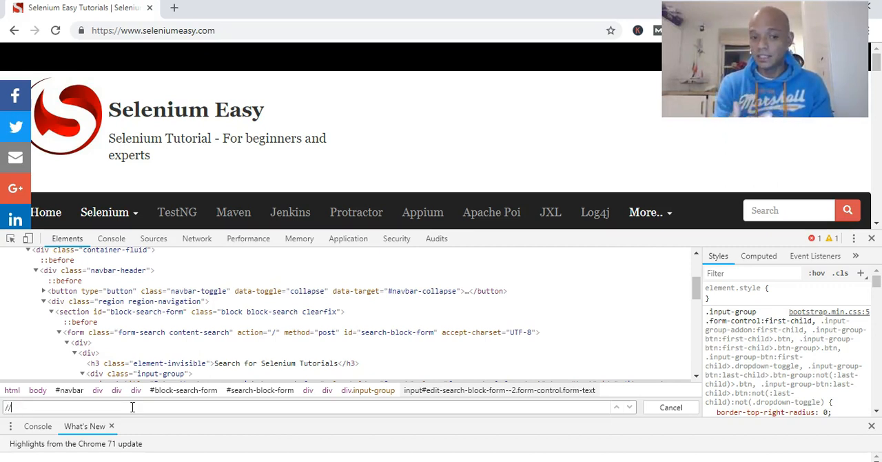
mouse_move(99, 260)
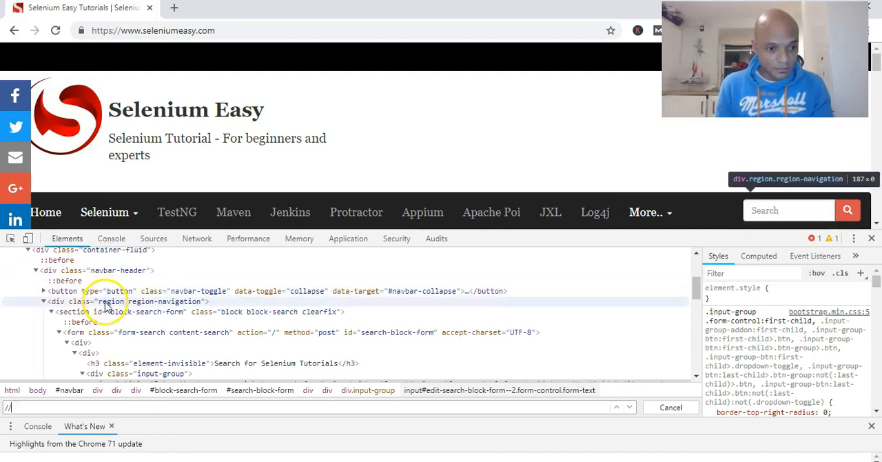
right_click(790, 211)
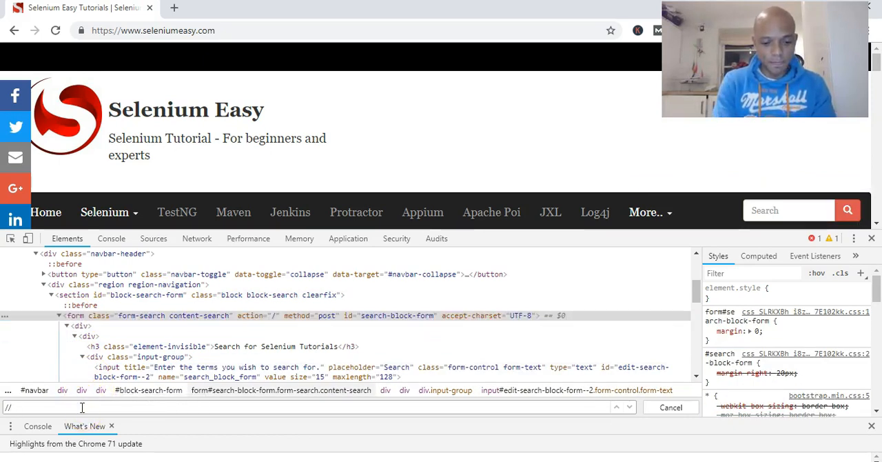
text(form[@)
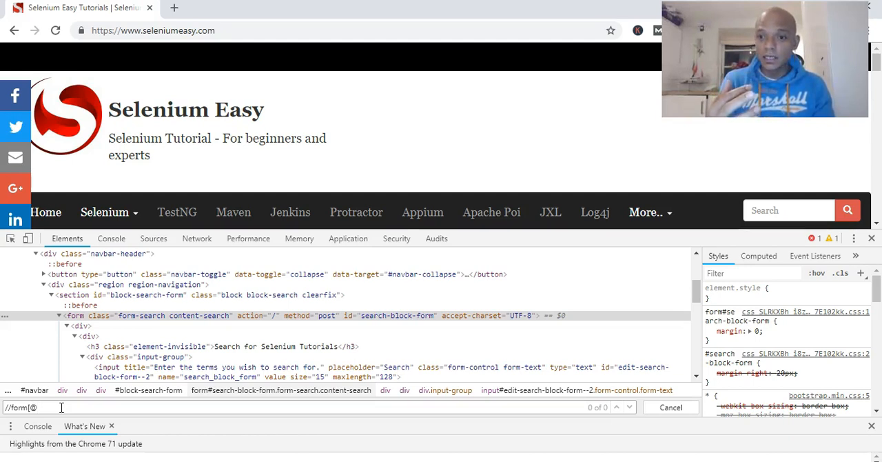
text(class=)
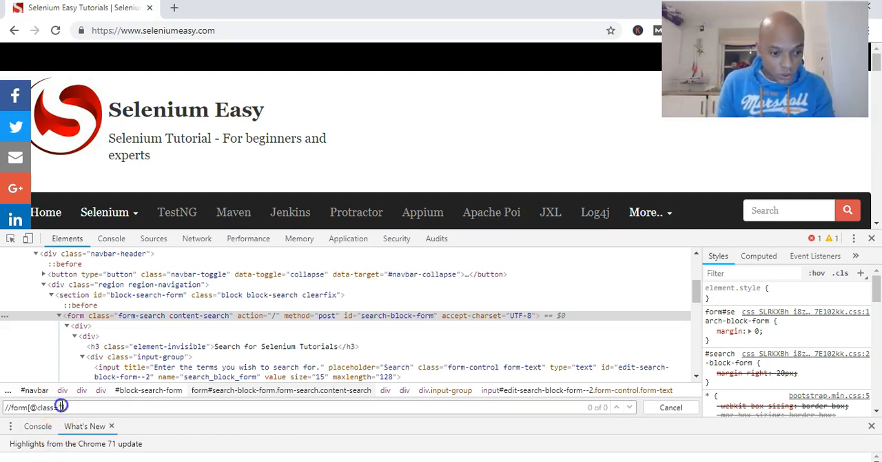
click(158, 315)
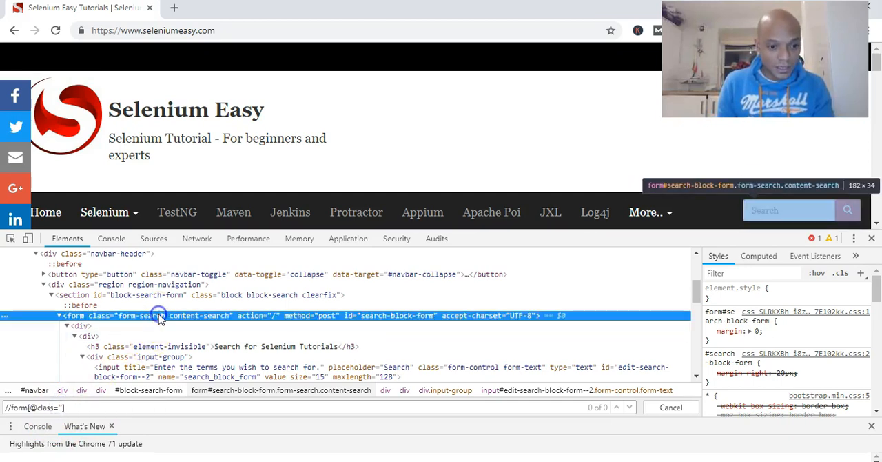
right_click(158, 315)
text(form-search content-search)
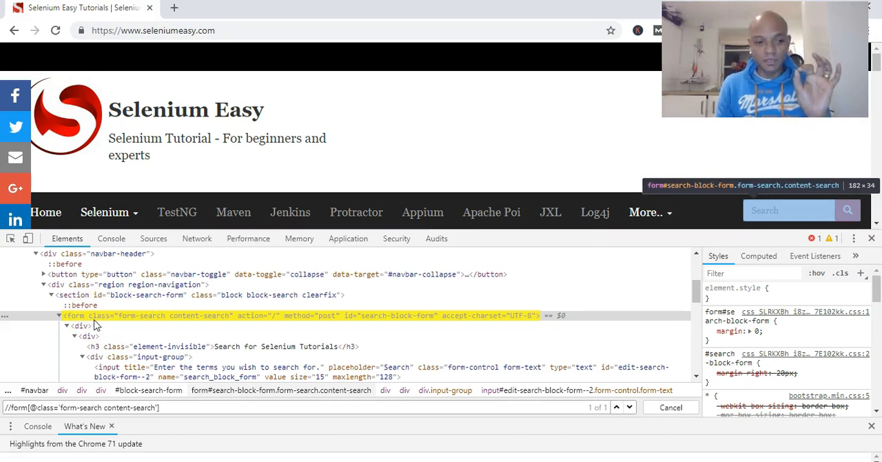
Step: Append /div/div/ to the form XPath and examine the nested input-group divs
click(135, 371)
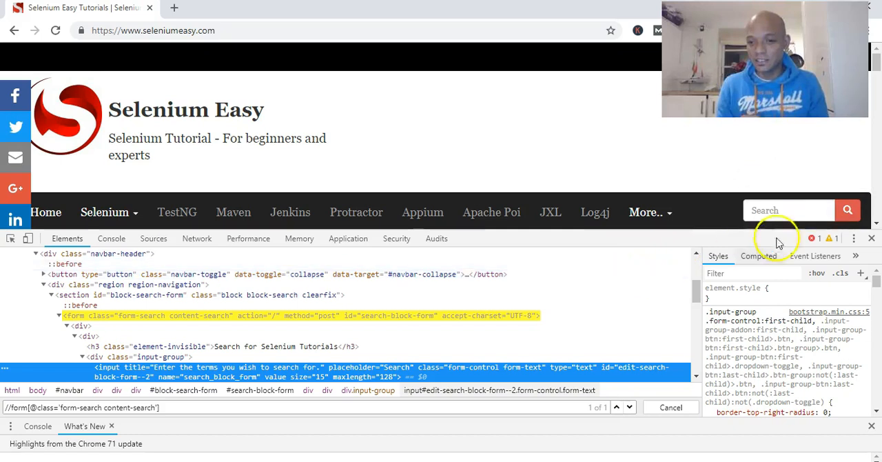
click(789, 210)
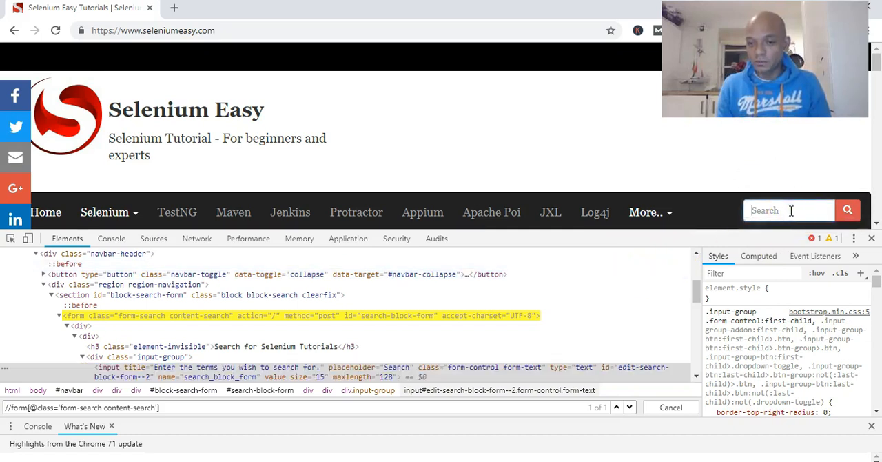
mouse_move(250, 342)
text(/div/div/)
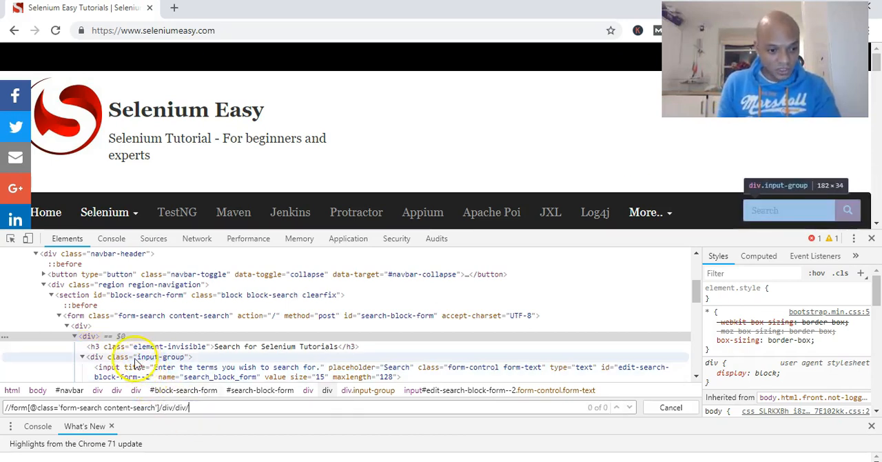
click(131, 357)
text(div/)
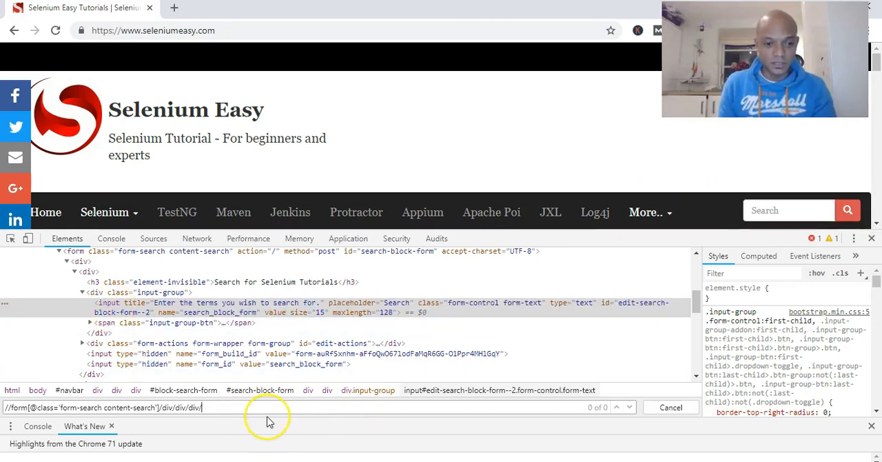
text(in)
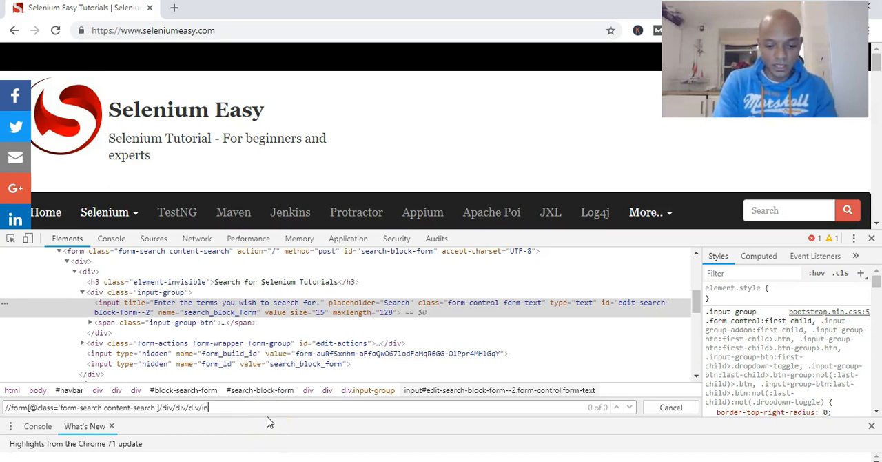
text(input)
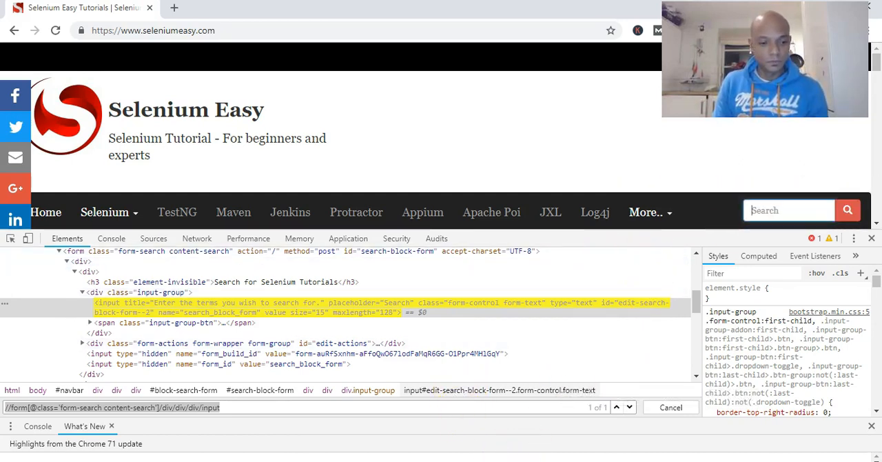
Step: Search Windows for 'ecli' and start Eclipse 2018-09
click(15, 448)
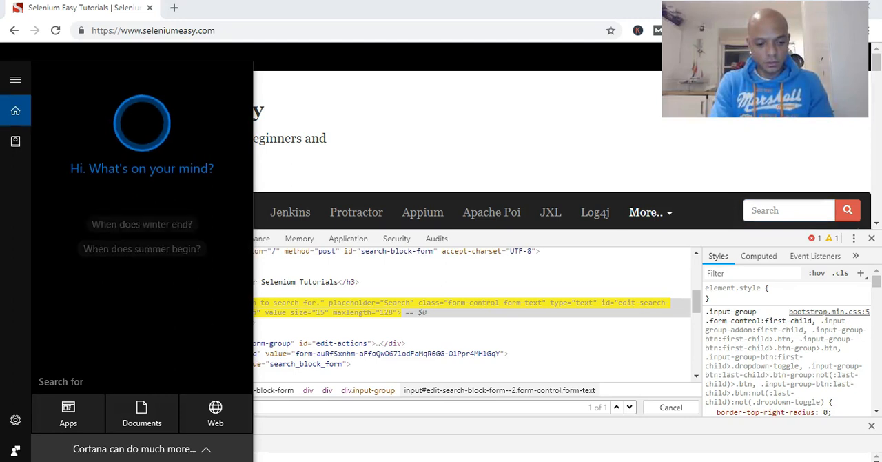
text(ecli)
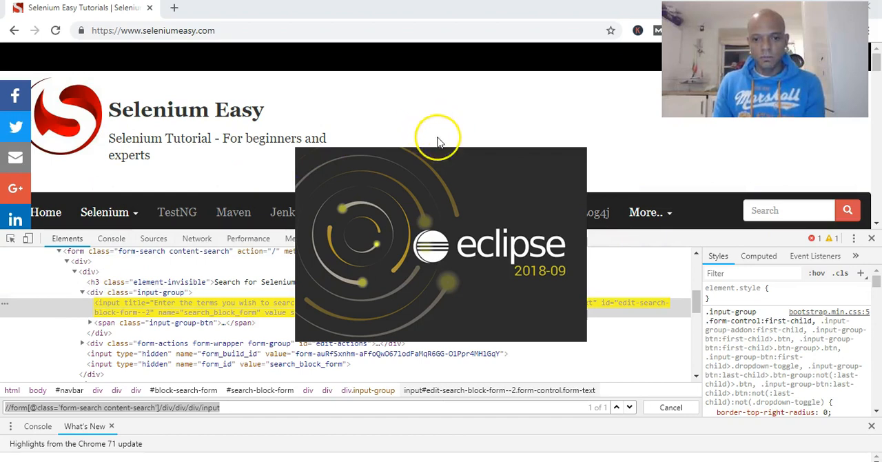
mouse_move(495, 170)
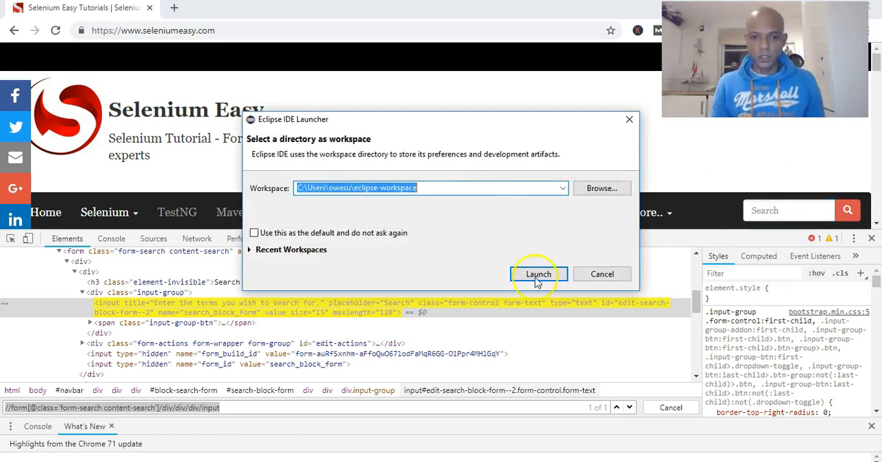
Step: Launch Eclipse with the default workspace from the IDE Launcher
click(539, 273)
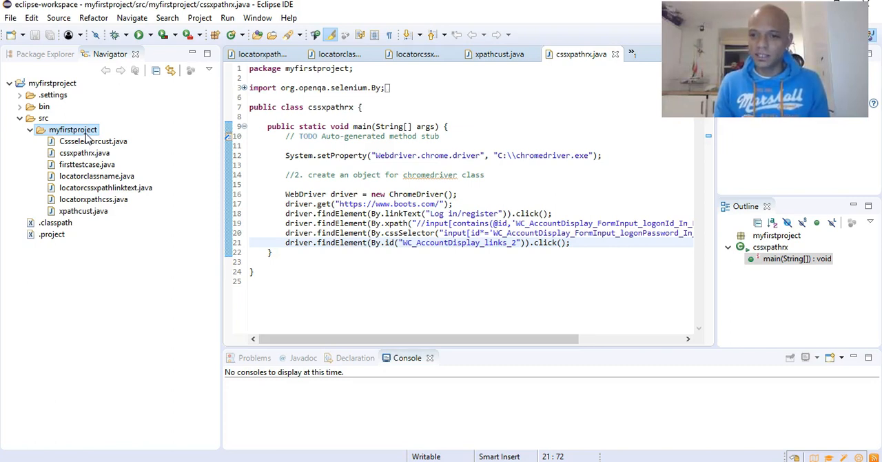
Step: Create class parentchild with a main method stub in the myfirstproject package
right_click(72, 130)
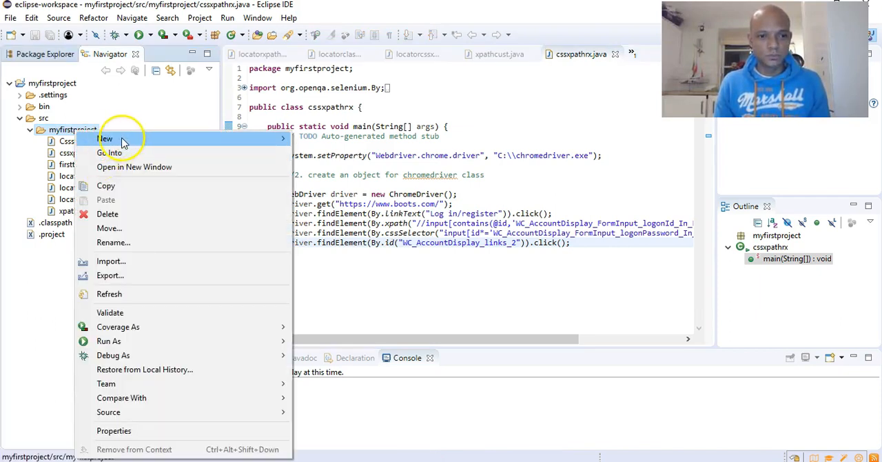
click(105, 139)
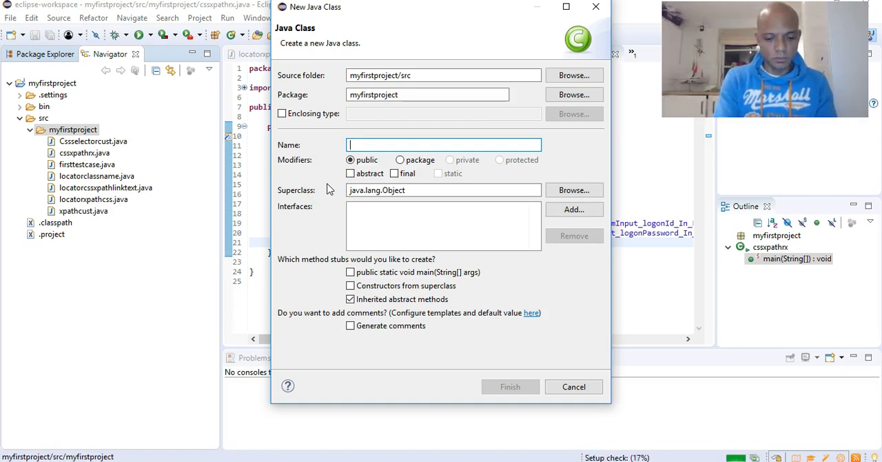
text(P)
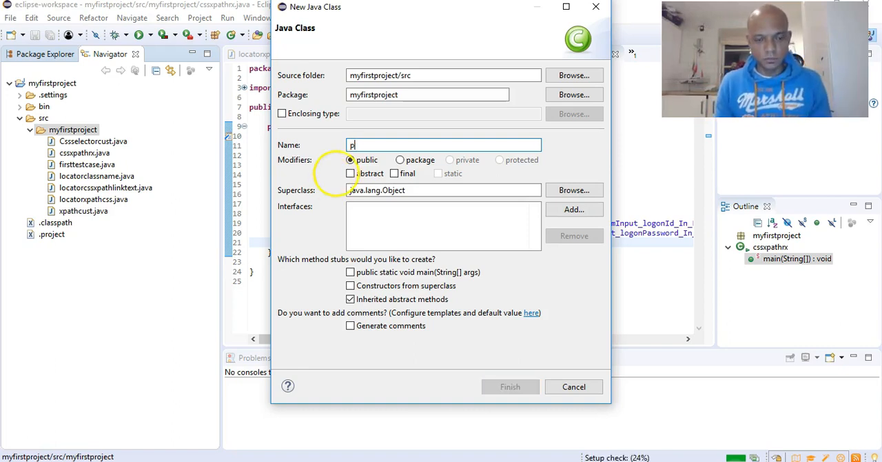
text(arentchild)
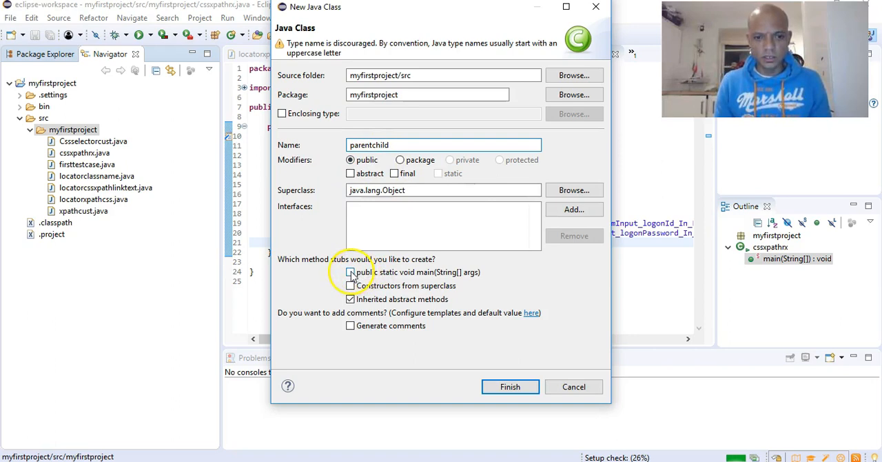
click(510, 386)
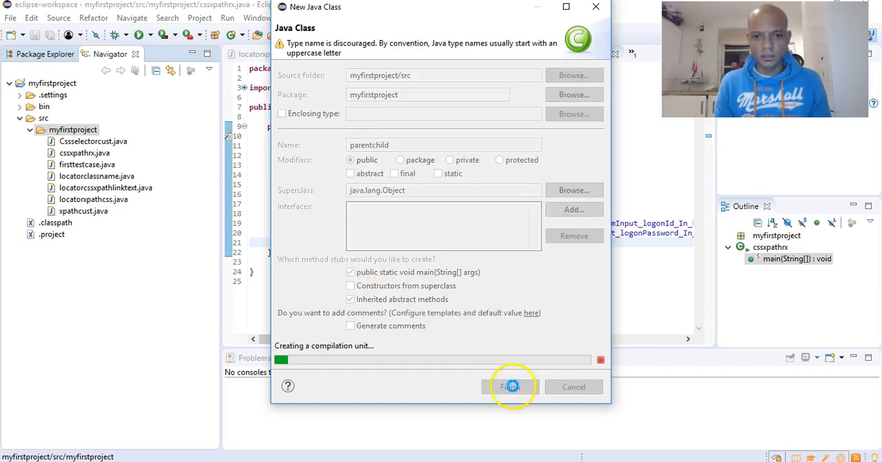
click(511, 386)
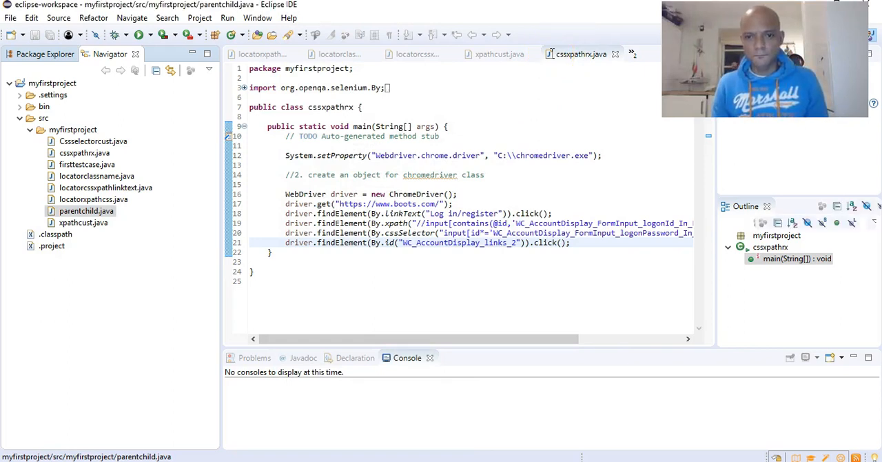
Step: Add the WebDriver import to parentchild, clear the old URL, and copy Selenium Easy's address
click(582, 54)
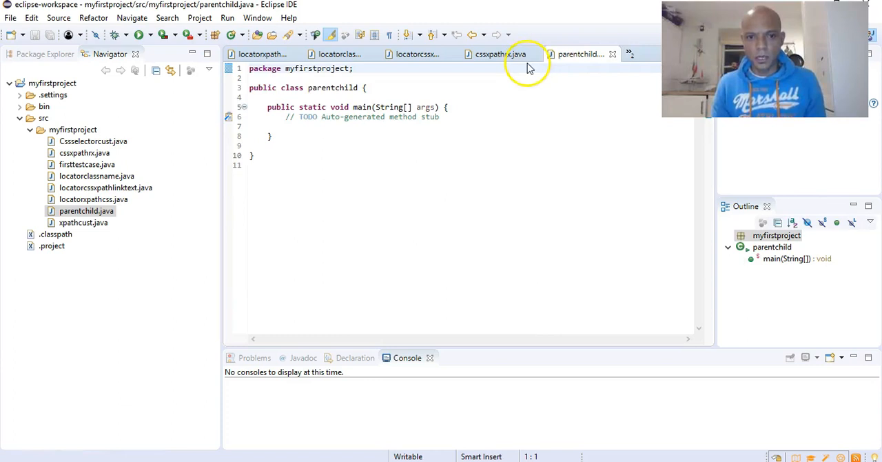
click(501, 54)
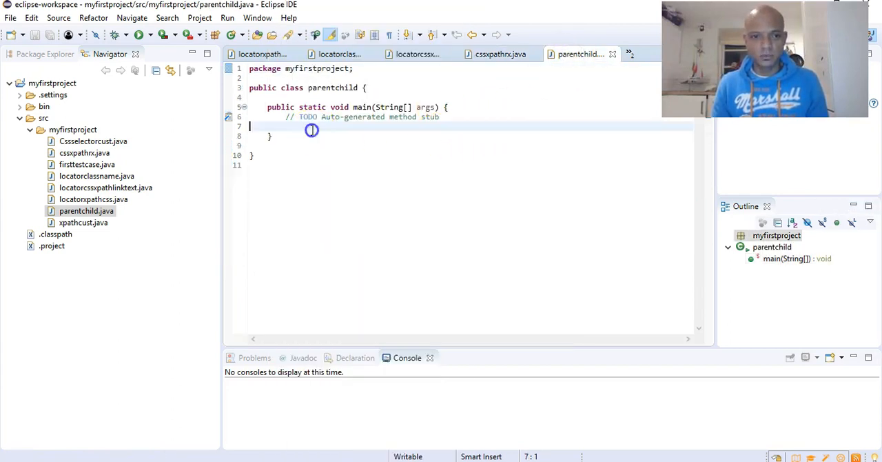
text(import org.openqa.selenium.WebDriver;)
text(driver.get("https://www.boots.com/");)
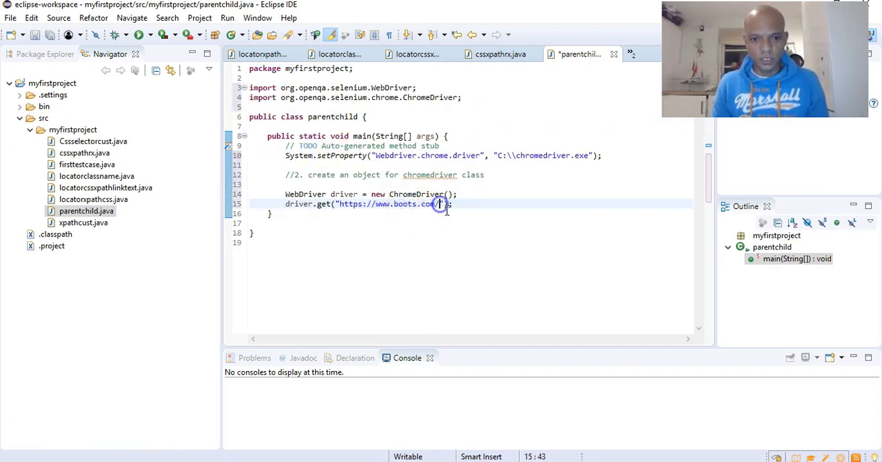
key(BackSpace)
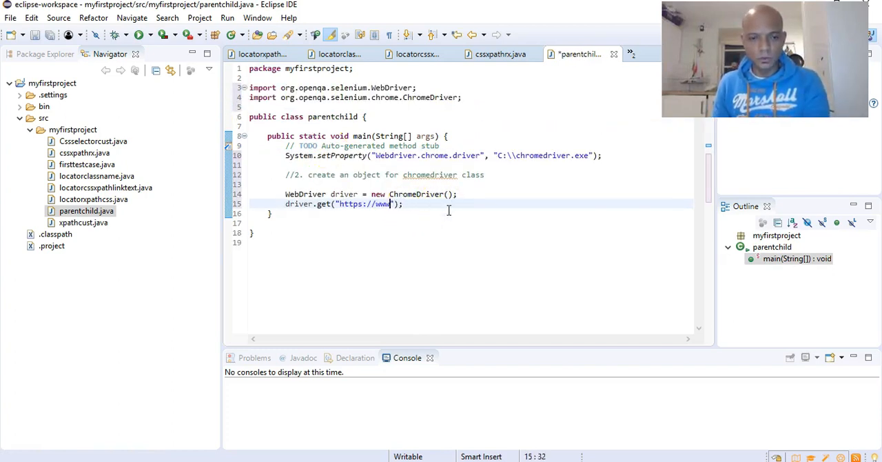
key(BackSpace)
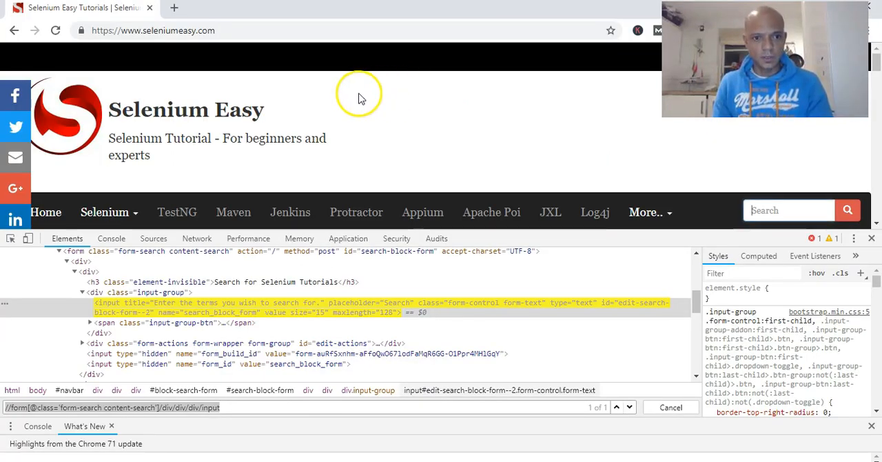
click(152, 31)
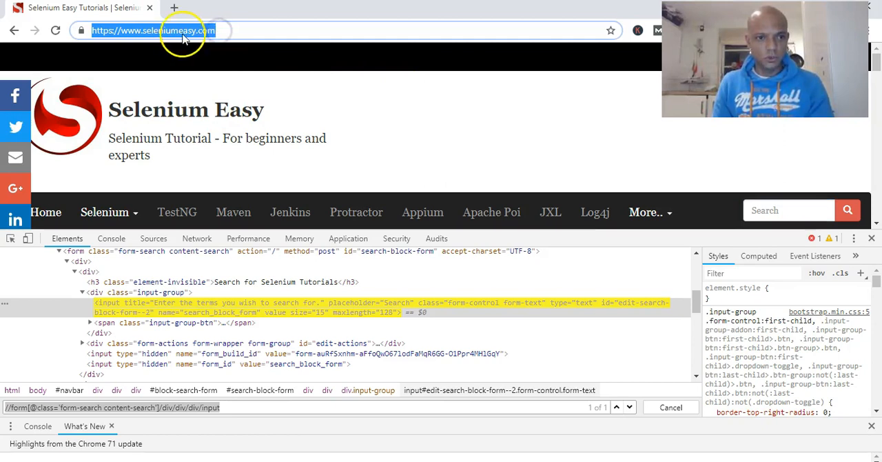
mouse_move(267, 109)
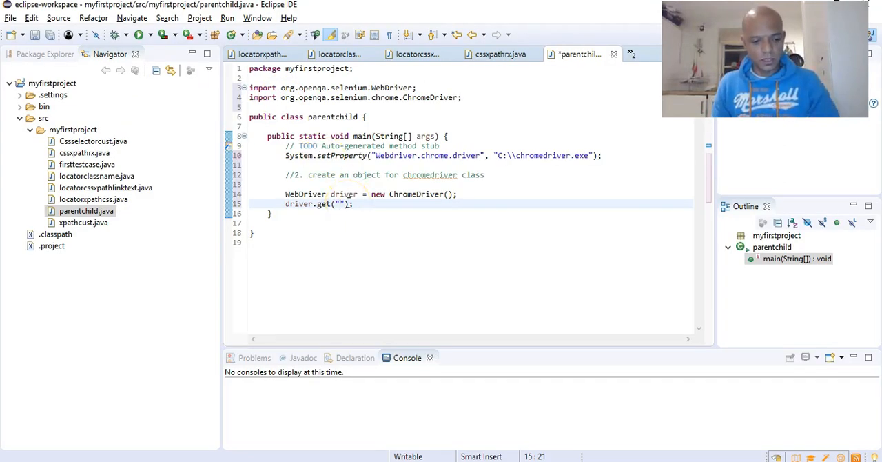
text(https://www.seleniumeasy.com/)
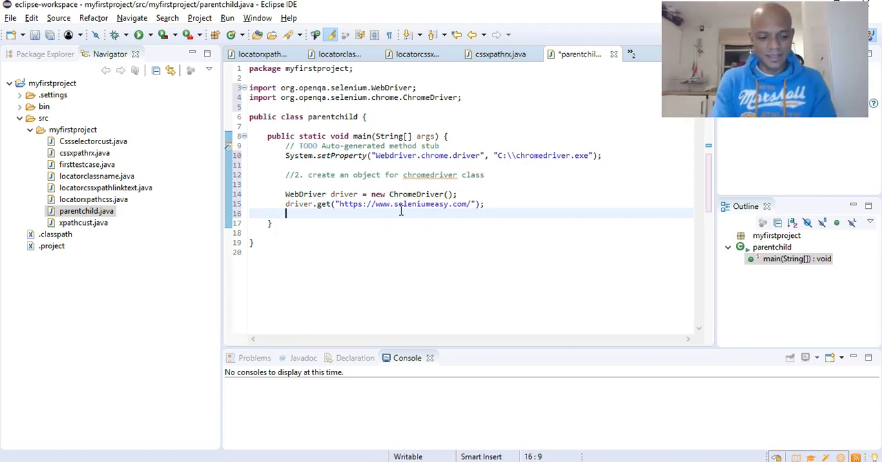
text(driver)
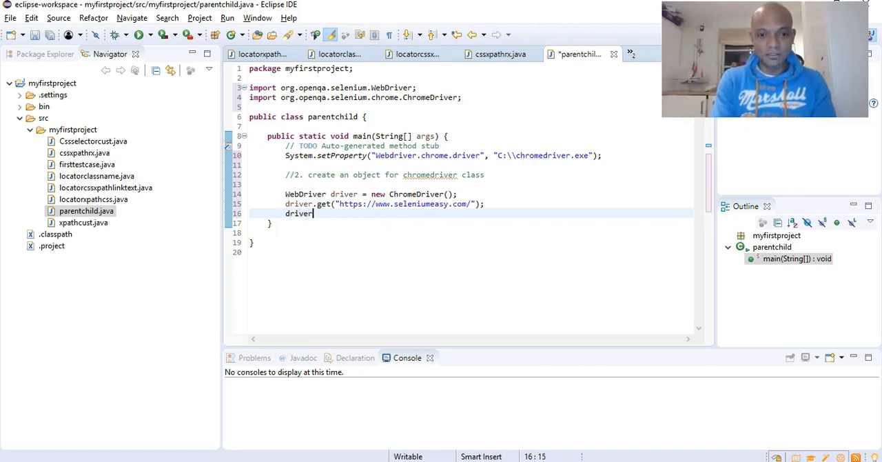
text(.)
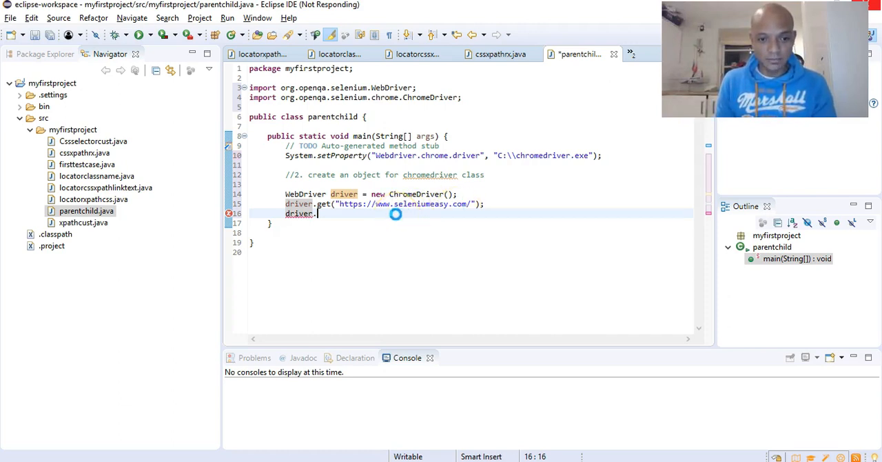
text(get)
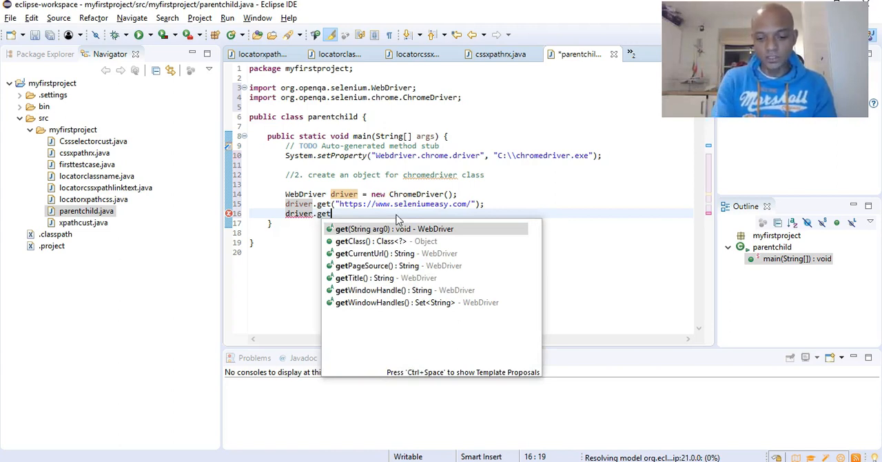
Step: Add a driver.findElement(By.xpath("")) line with an empty XPath, importing By
text(findElement(arg0)
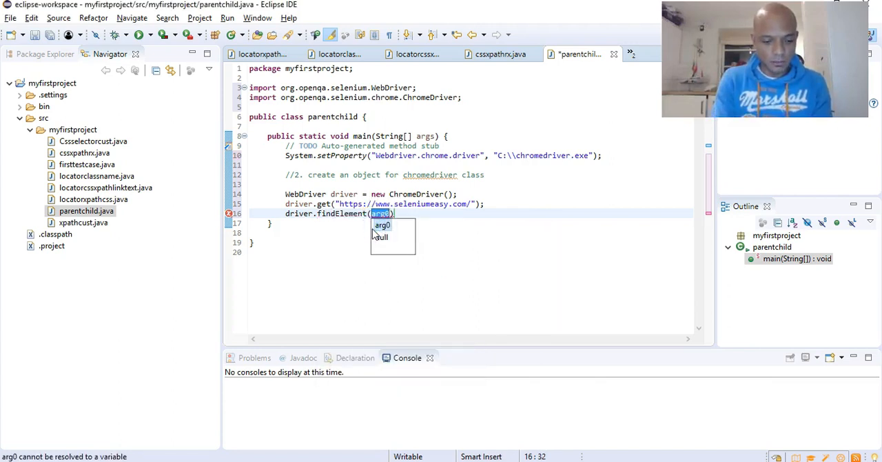
text(By.xpath(xpathExpression)
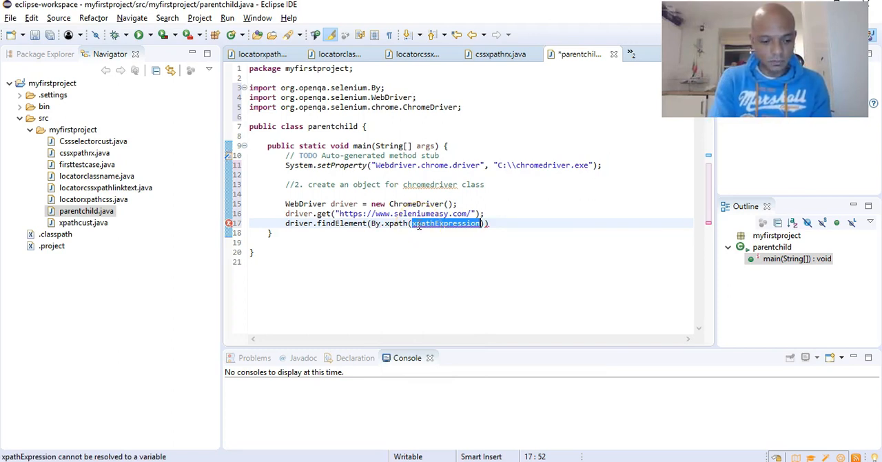
key(Delete)
text(")
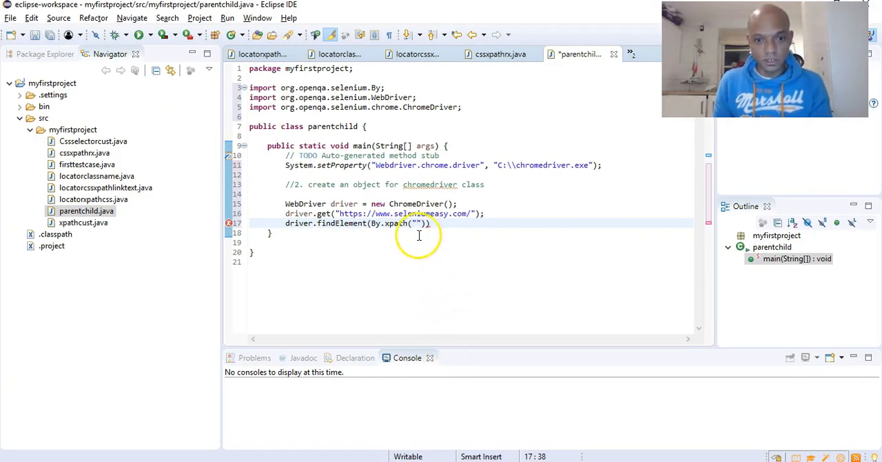
text(//form[@class='form-search content-search']/div/div/div/input)
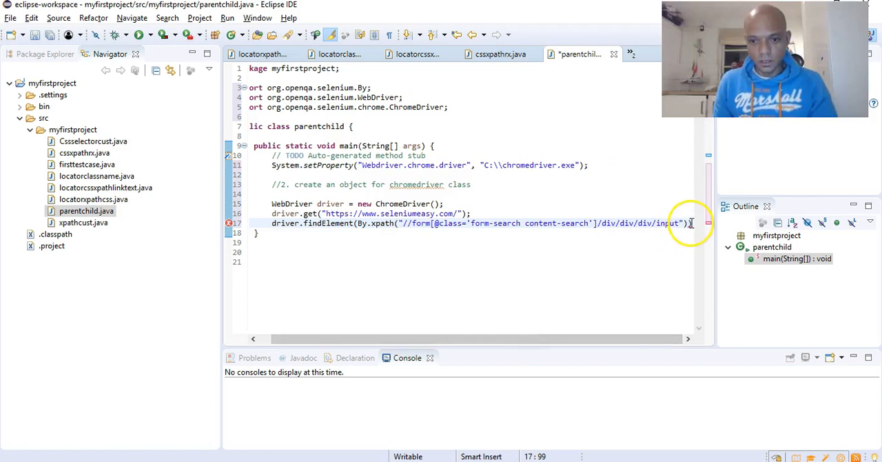
text(.)
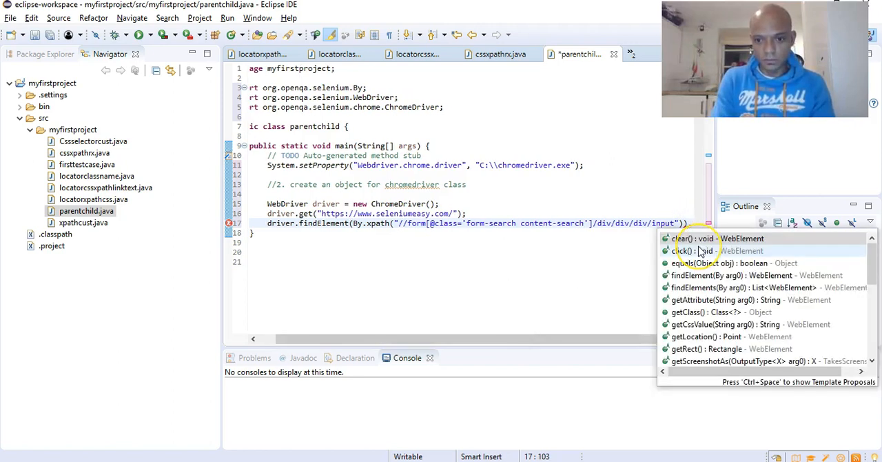
text(sen)
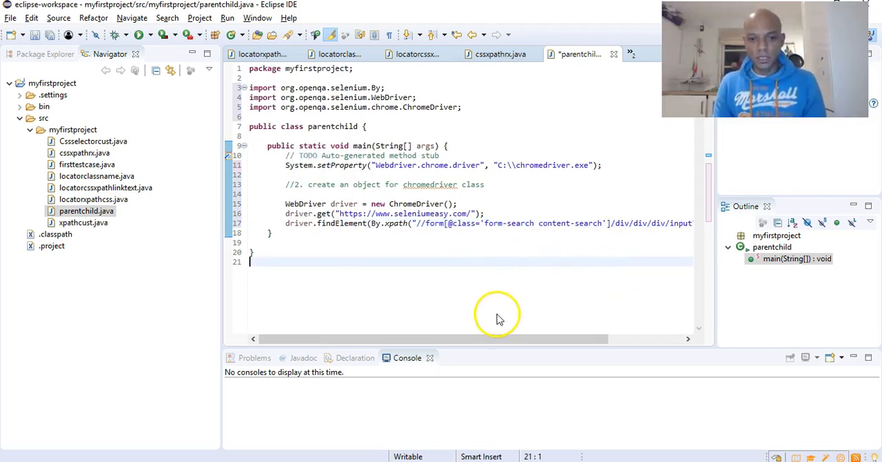
Step: Save the parentchild class and run it as a Java Application
right_click(497, 310)
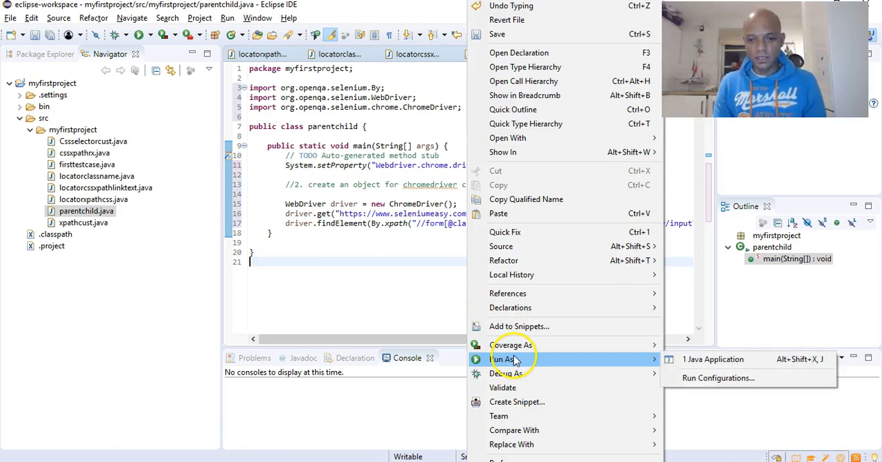
click(714, 359)
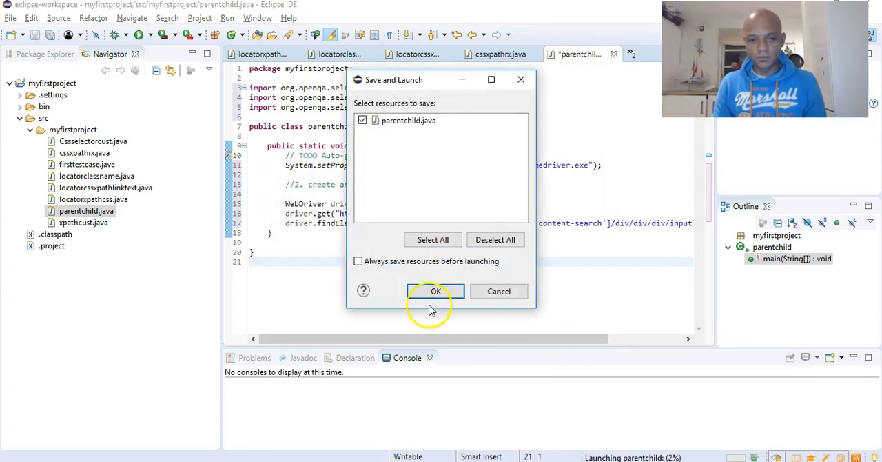
click(435, 291)
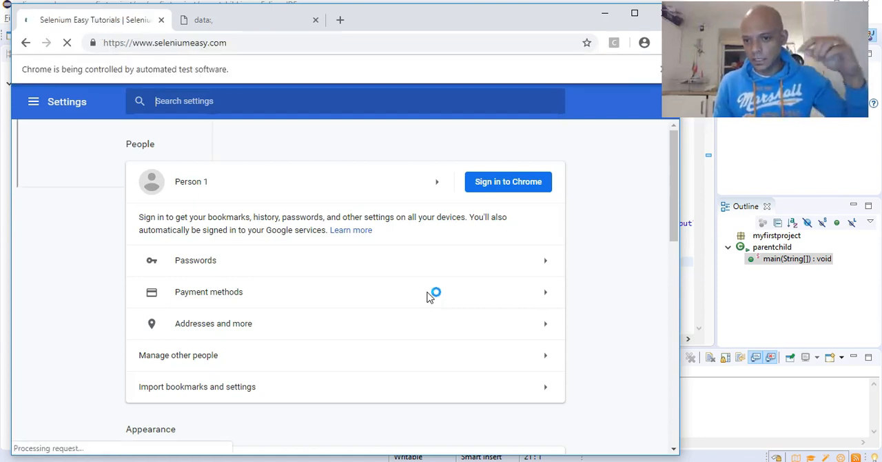
mouse_move(429, 298)
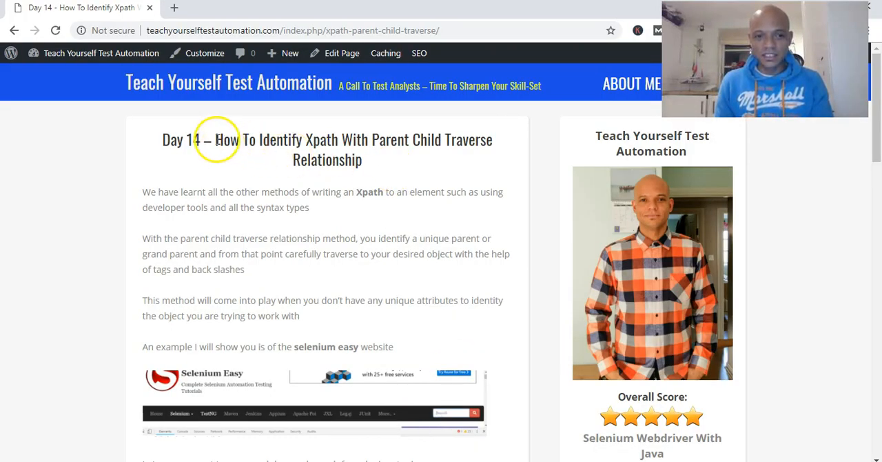
drag(214, 139, 337, 140)
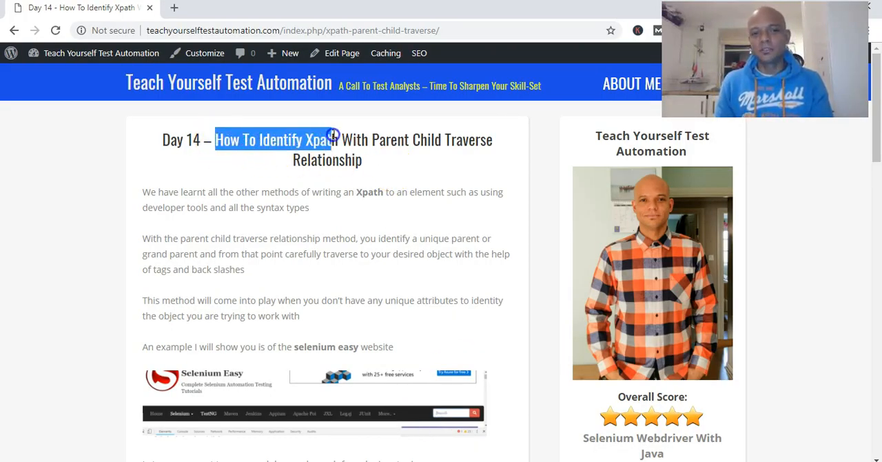
drag(333, 140, 467, 139)
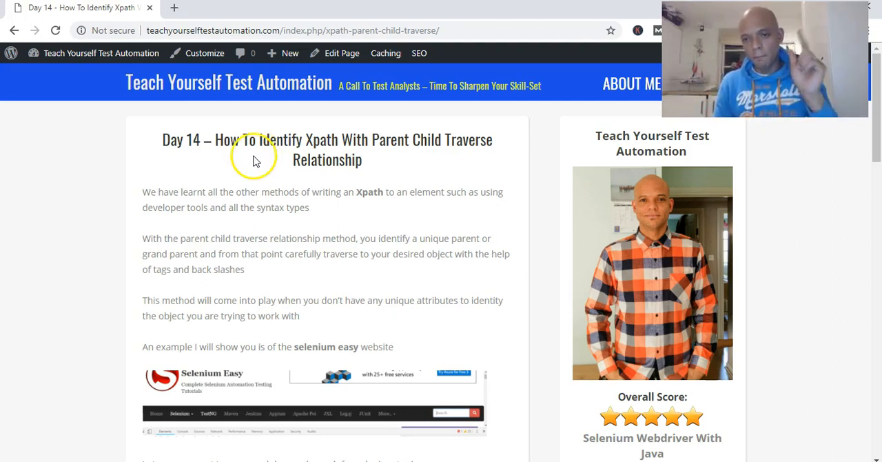
mouse_move(254, 161)
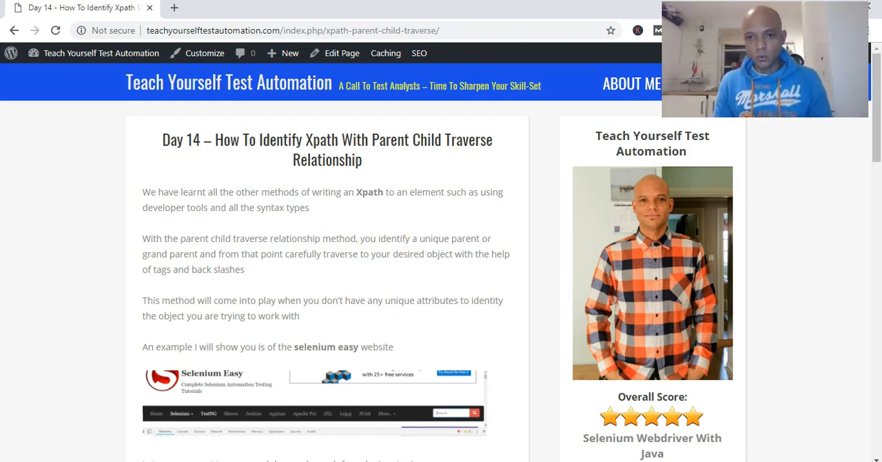